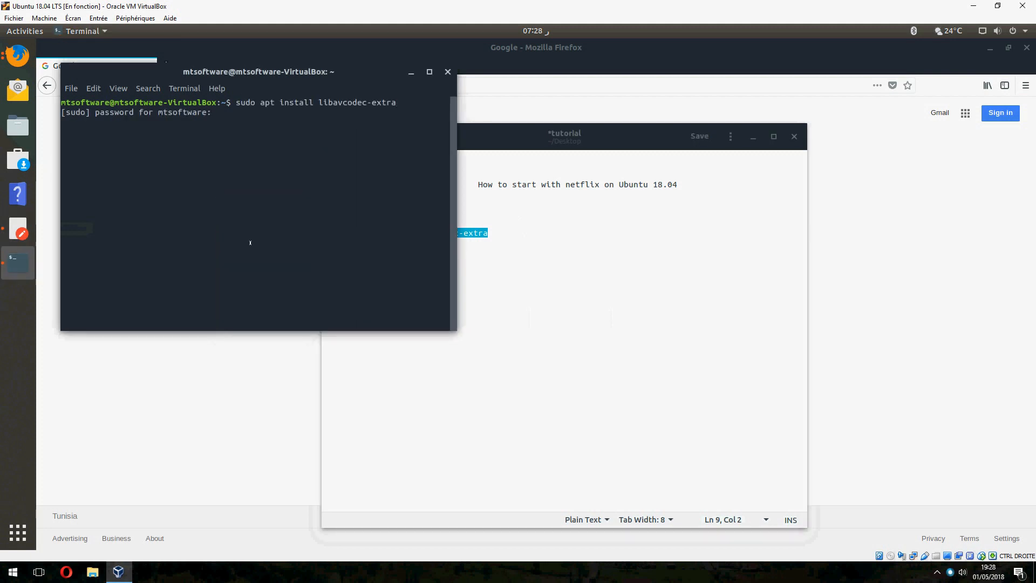
# Step: Install libavcodec-extra with the sudo password and check the finished setup in Terminal
pyautogui.press('Return')
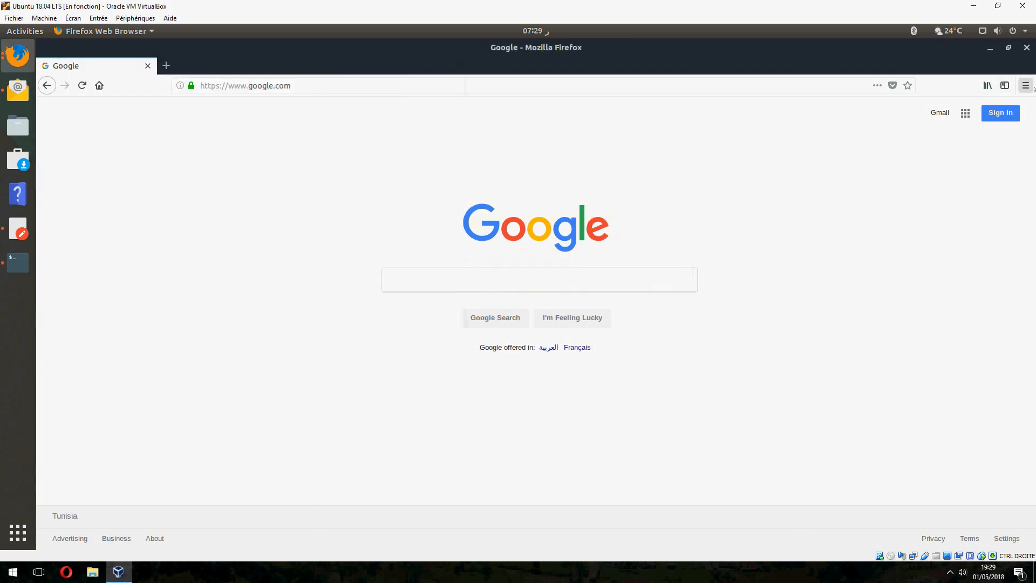
pyautogui.click(1020, 85)
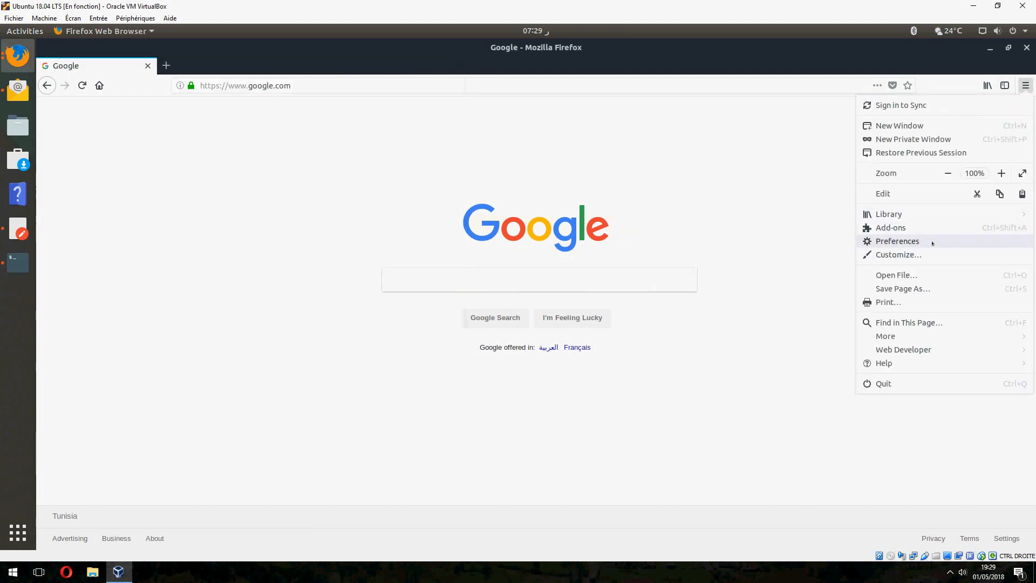
pyautogui.click(897, 241)
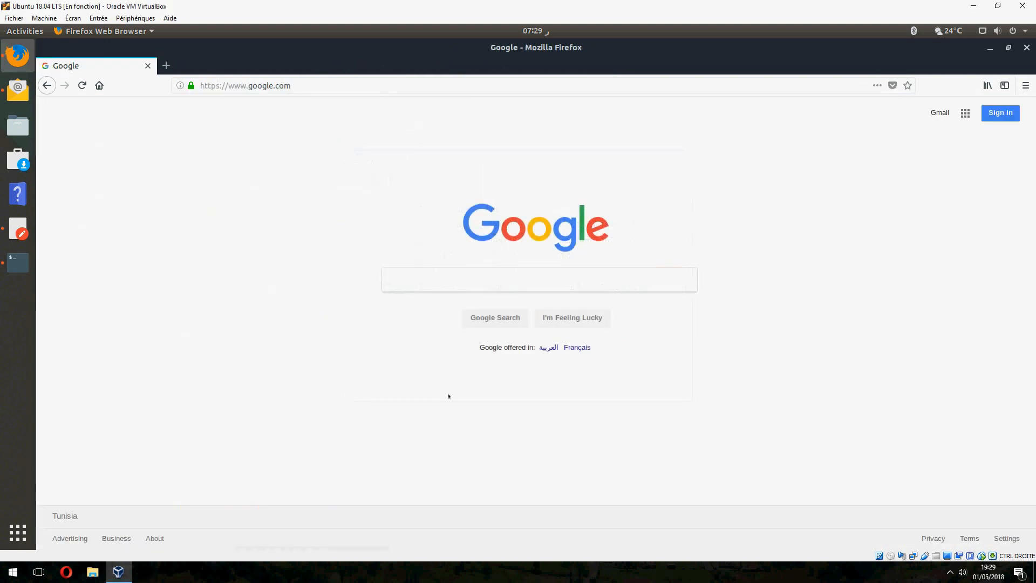
pyautogui.click(17, 262)
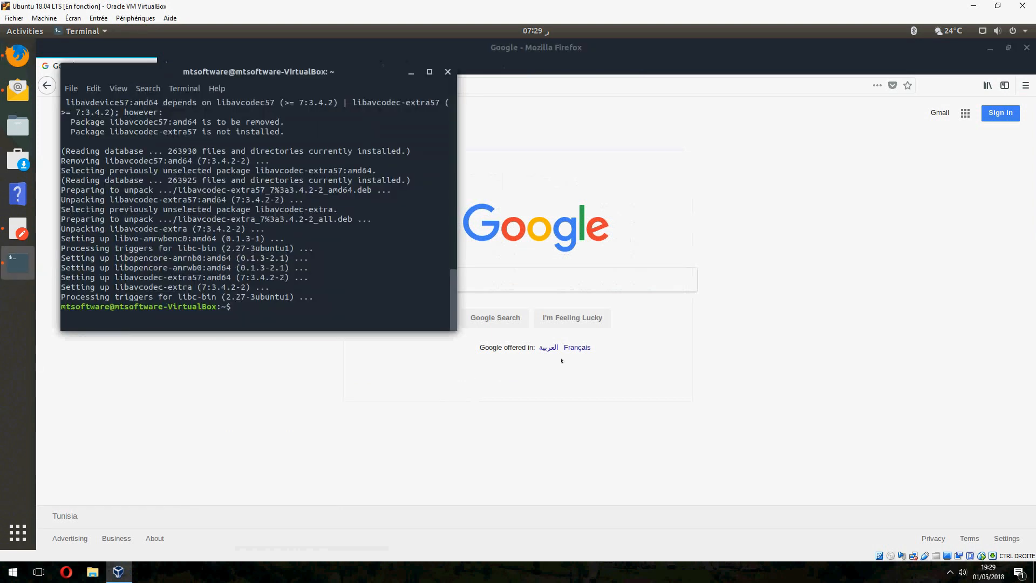
pyautogui.moveTo(331, 89)
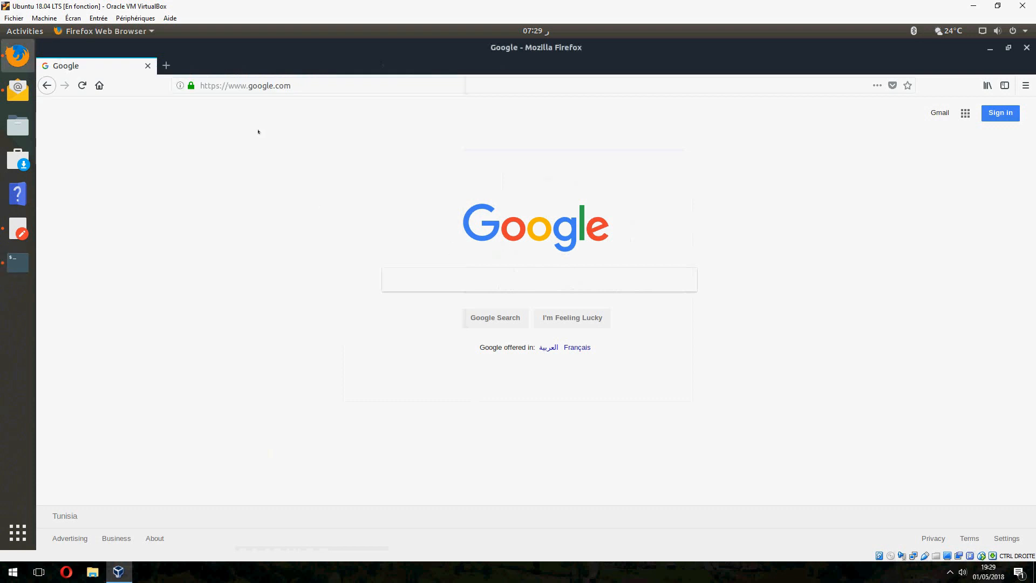
# Step: Search Firefox Preferences for 'drm' and enable playing DRM-controlled content
pyautogui.click(1021, 85)
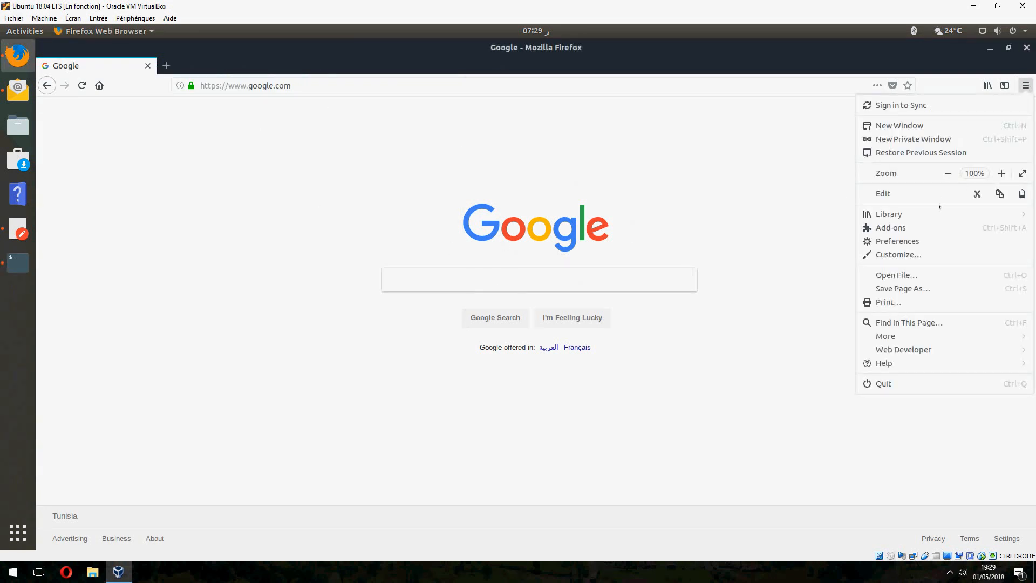
pyautogui.click(897, 240)
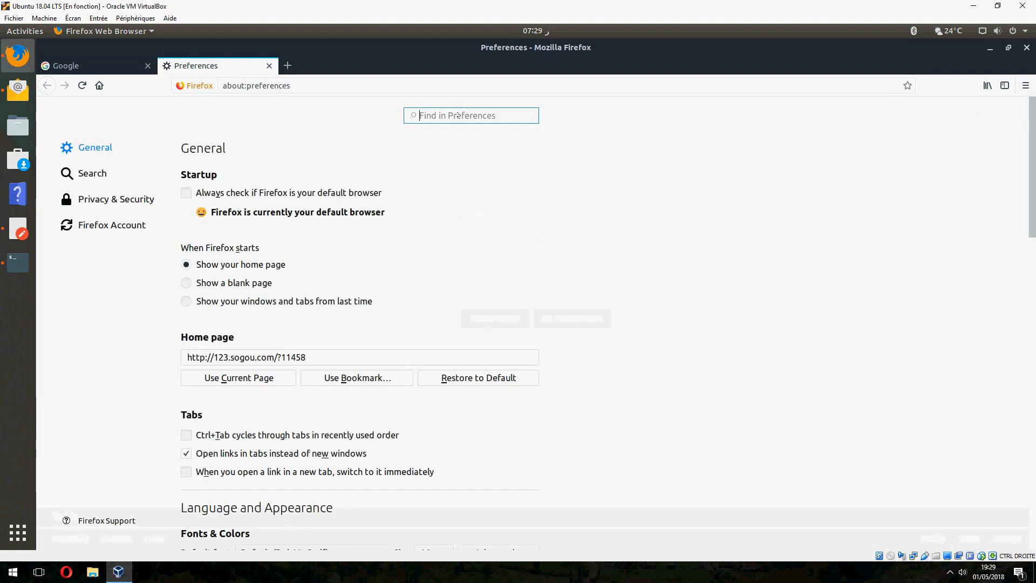
pyautogui.write('dr')
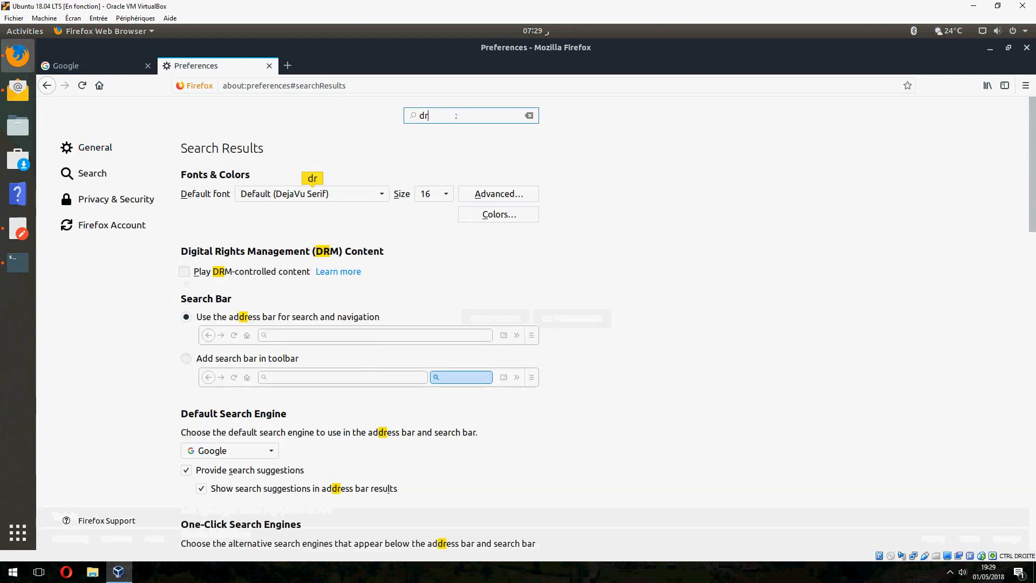
pyautogui.write('m')
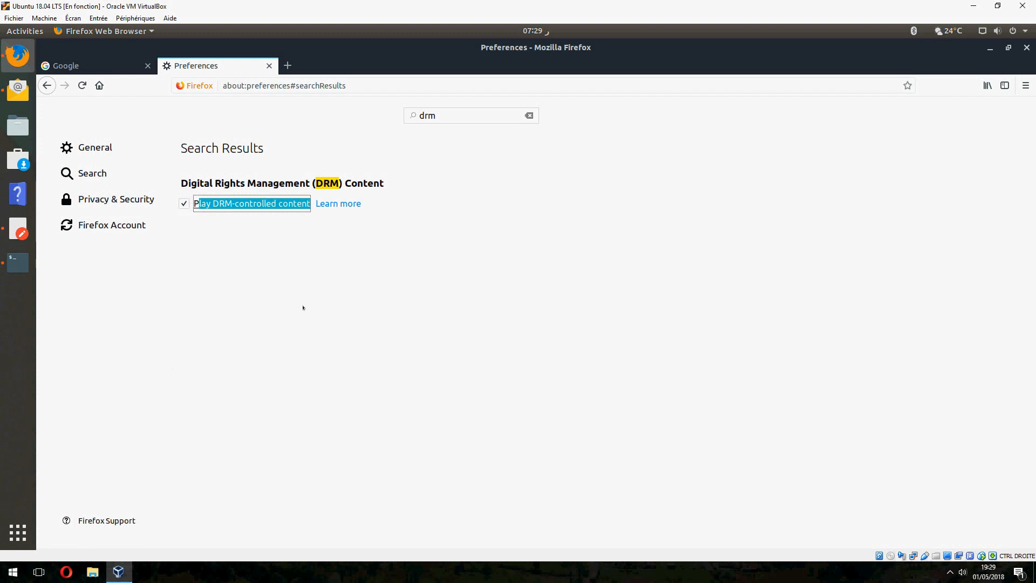
pyautogui.click(17, 263)
pyautogui.write('www.netflix.com')
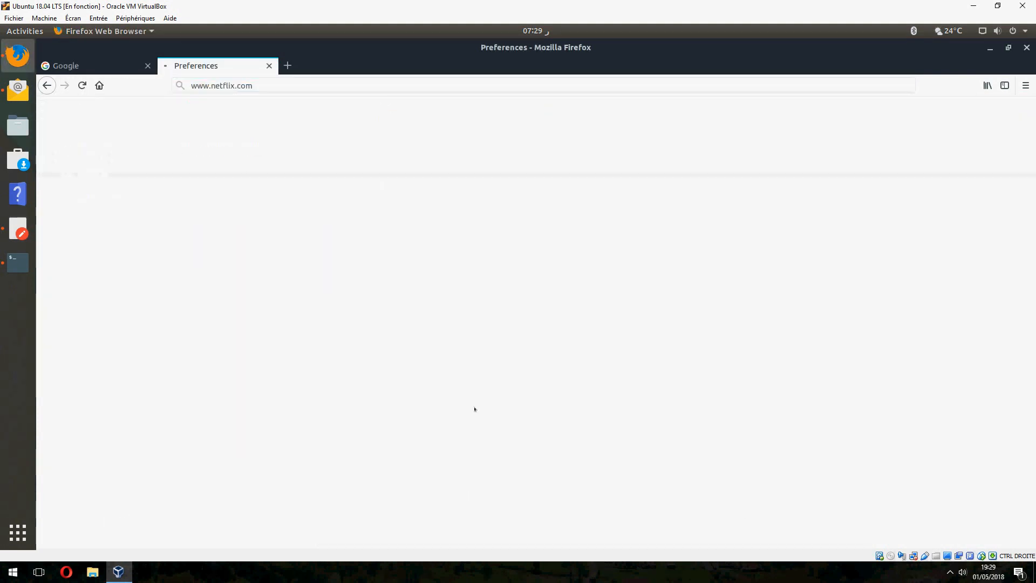
pyautogui.press('Return')
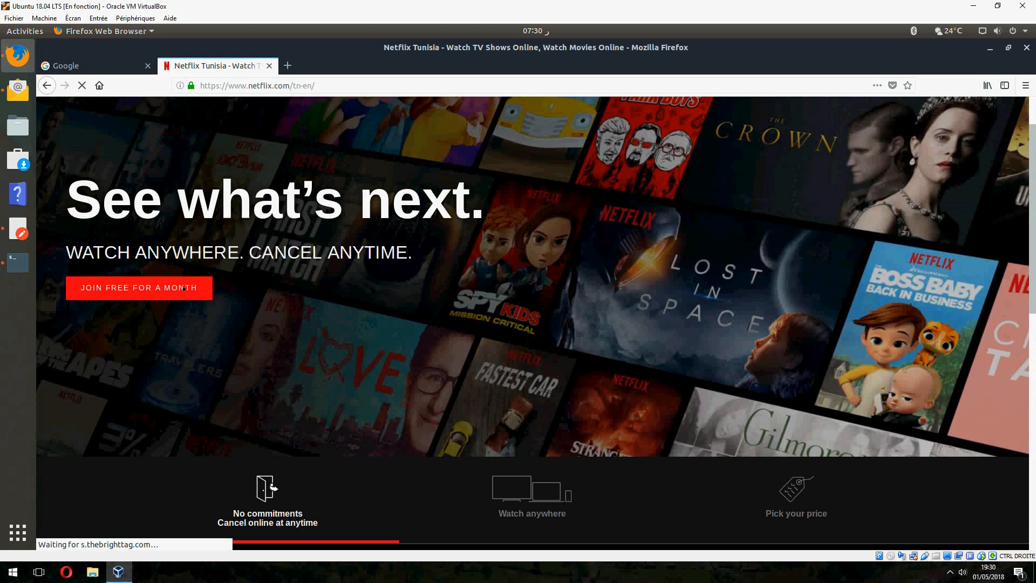
# Step: Start the free-month signup and continue with the Premium plan
pyautogui.click(139, 287)
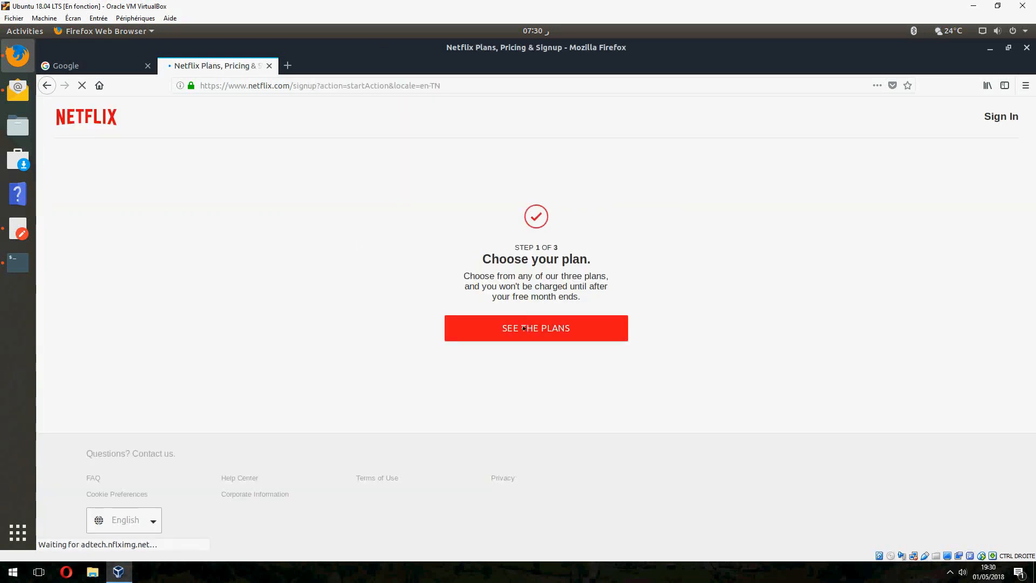
pyautogui.click(536, 329)
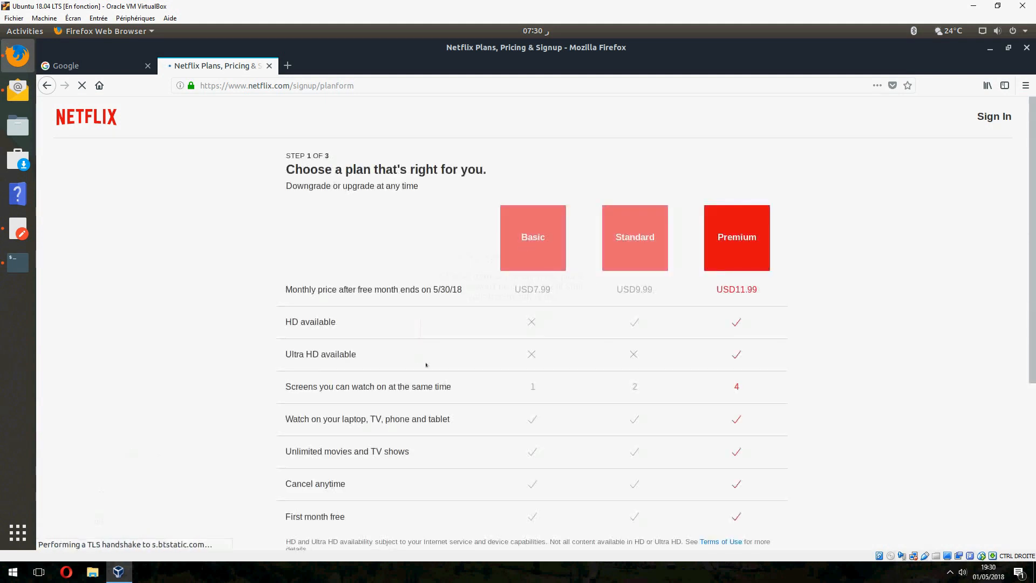
pyautogui.scroll(-3)
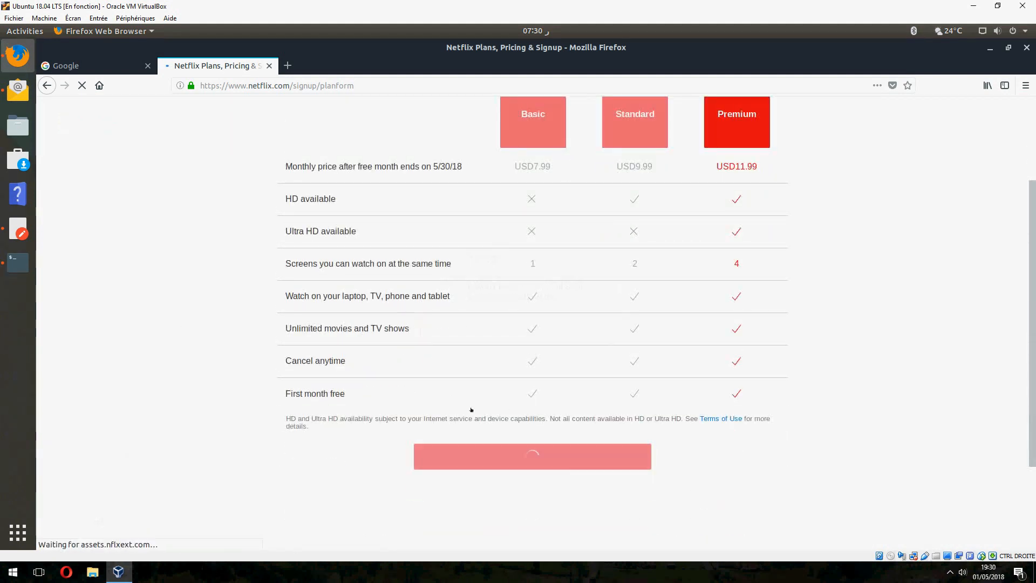
pyautogui.click(533, 456)
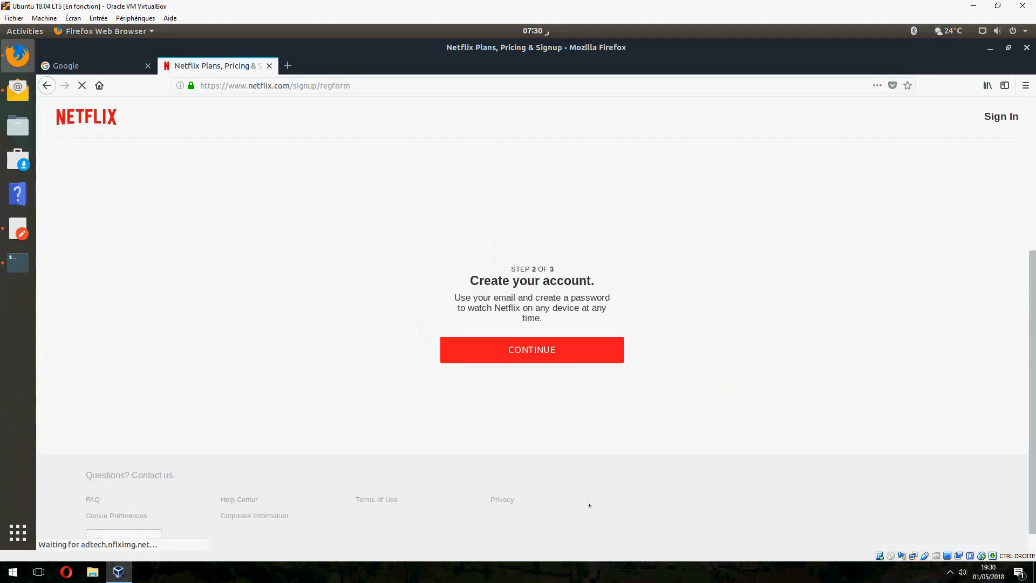
# Step: Create the Netflix account and move on to the payment step
pyautogui.click(531, 349)
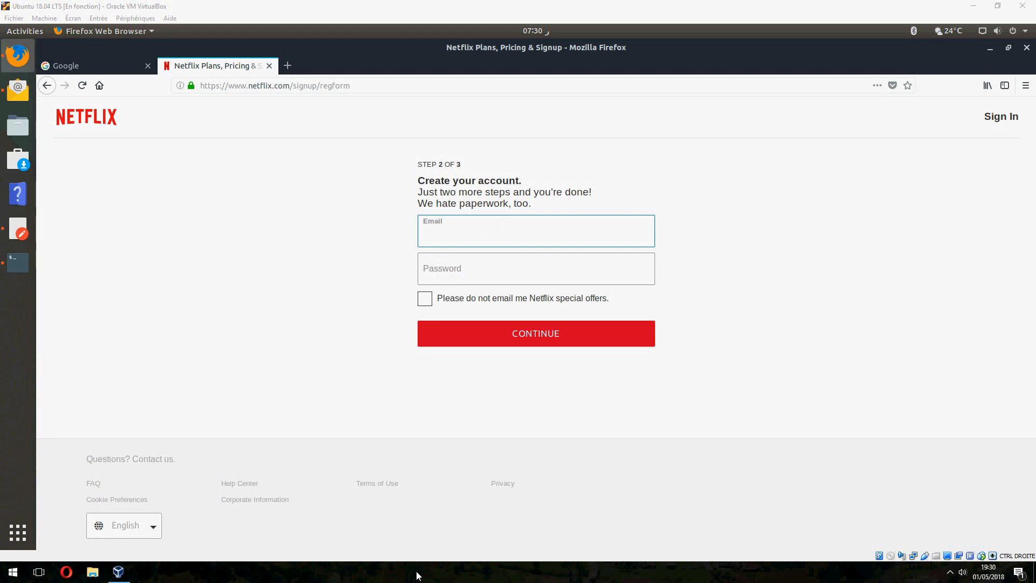
pyautogui.click(535, 333)
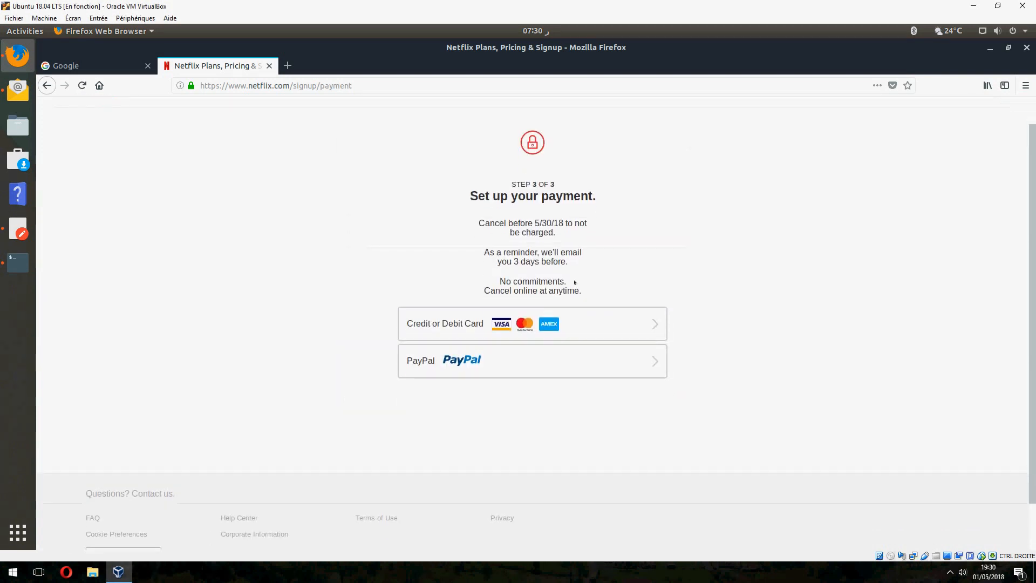
pyautogui.scroll(-3)
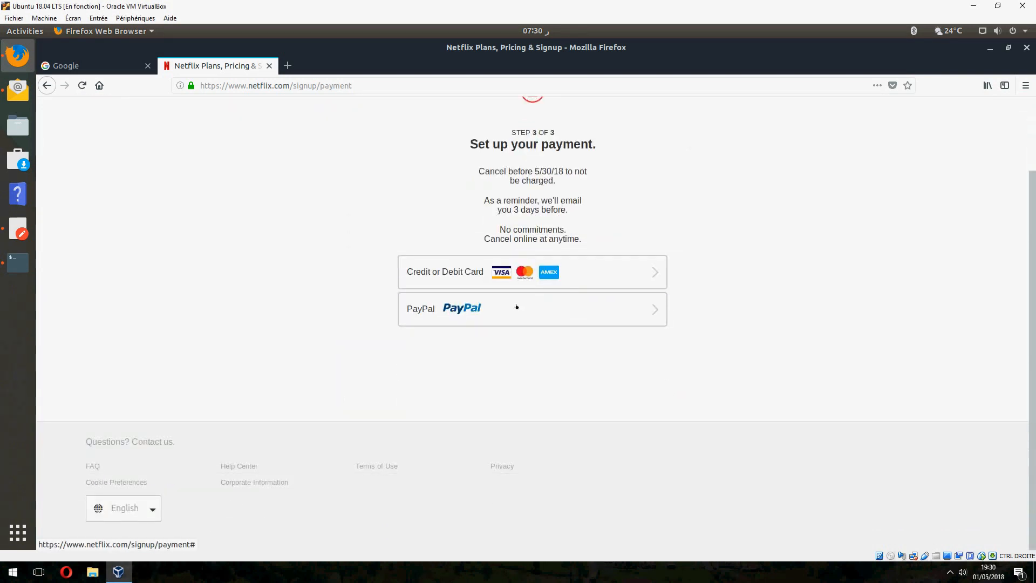
pyautogui.scroll(3)
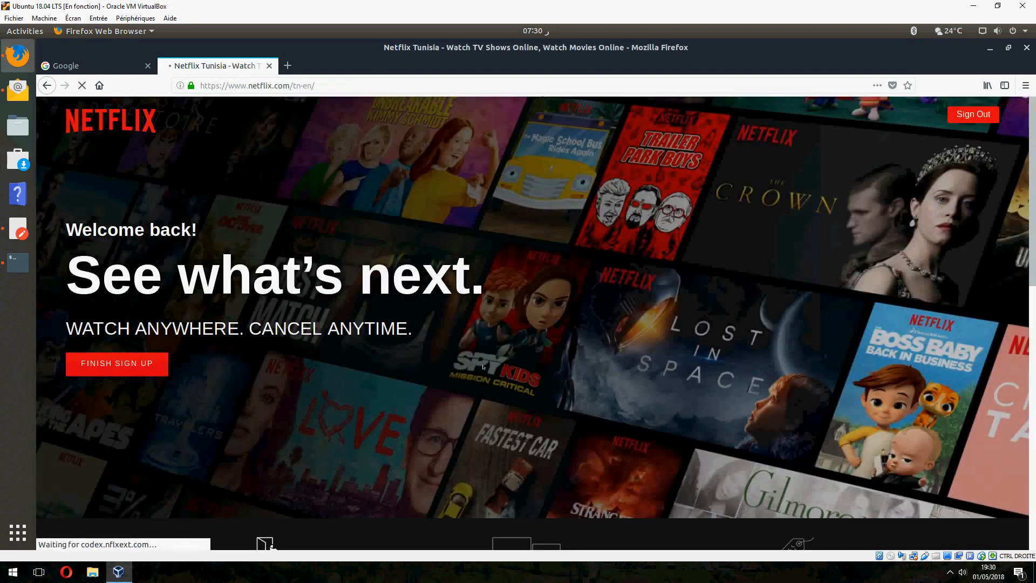
# Step: Scroll through the welcome-back homepage to its no-commitment, cancel-anytime section
pyautogui.scroll(-3)
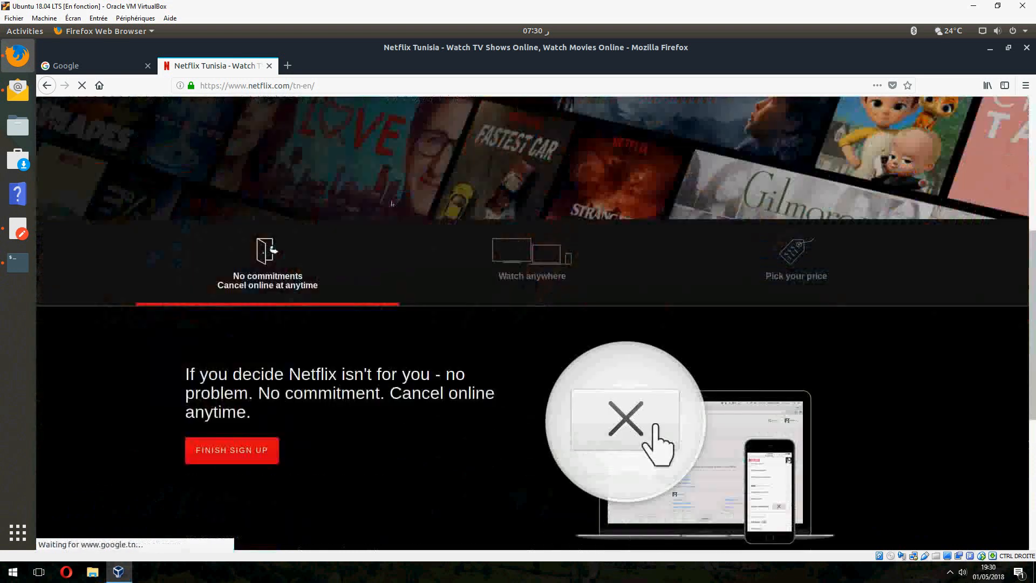
pyautogui.scroll(-3)
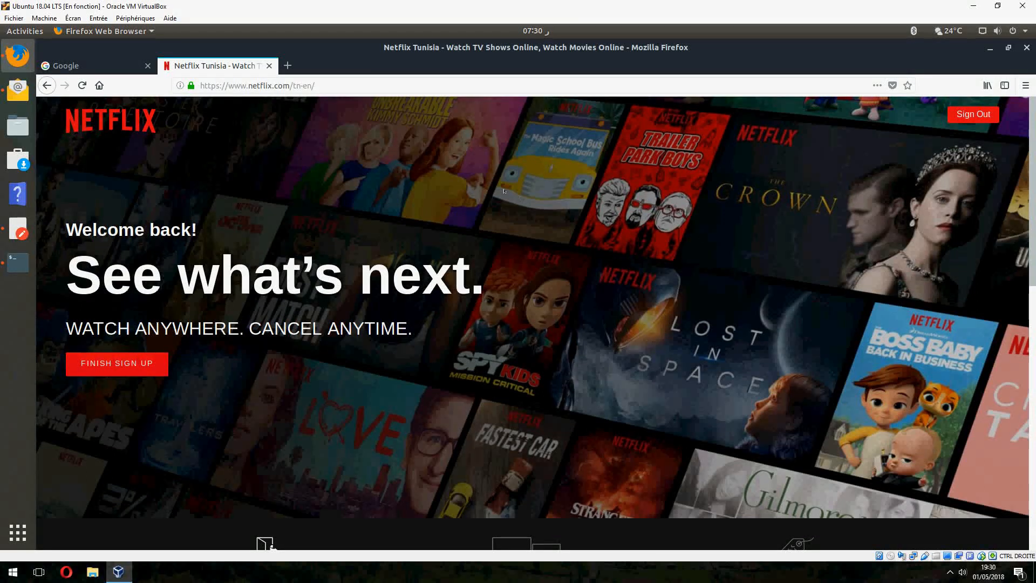
pyautogui.moveTo(368, 305)
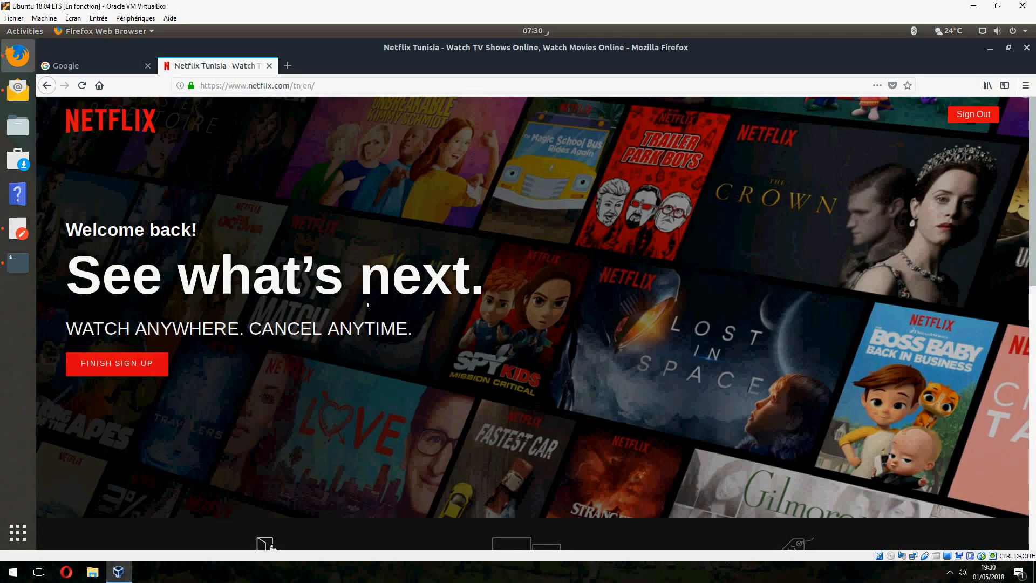
pyautogui.moveTo(515, 575)
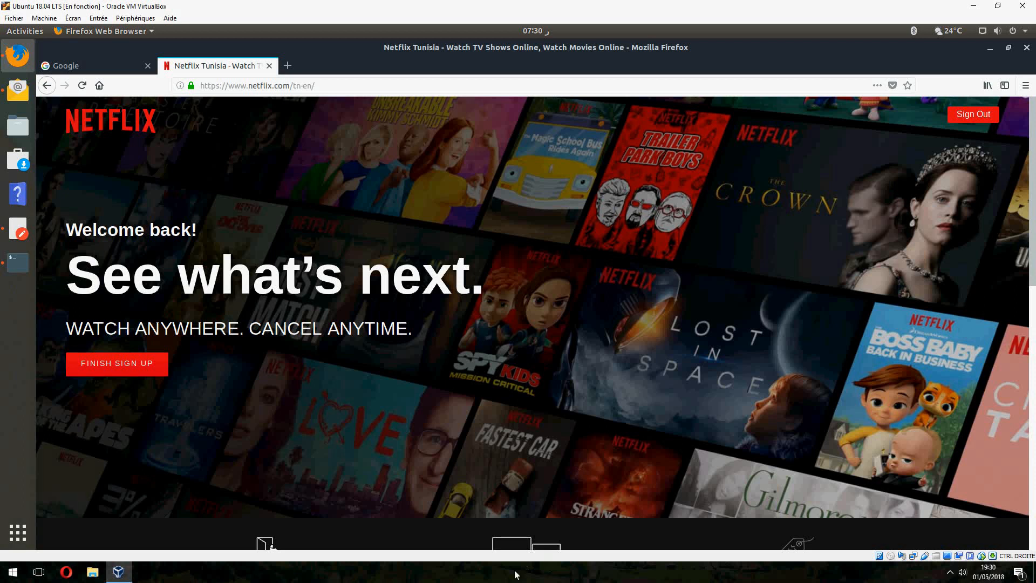